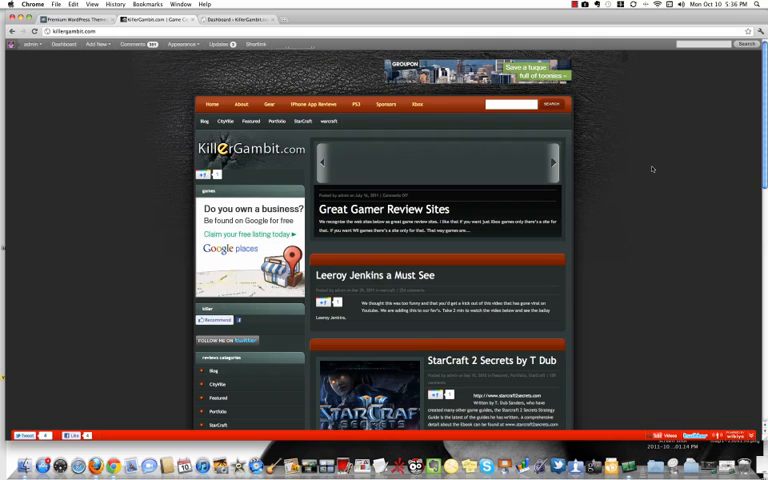
pyautogui.moveTo(164, 162)
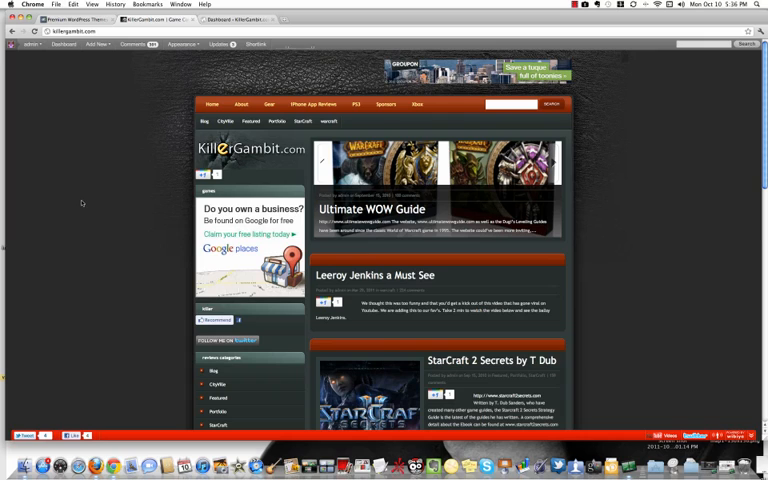
# Reach the Install Themes page from Appearance > Themes via the Install Themes tab.
pyautogui.click(552, 160)
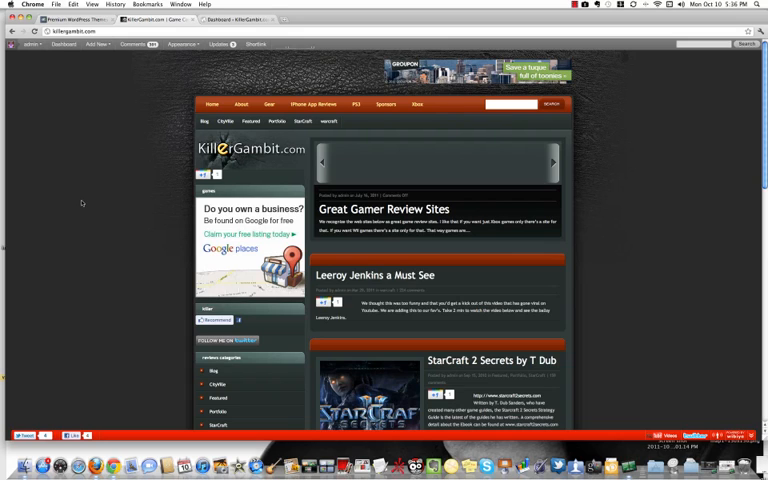
pyautogui.click(552, 162)
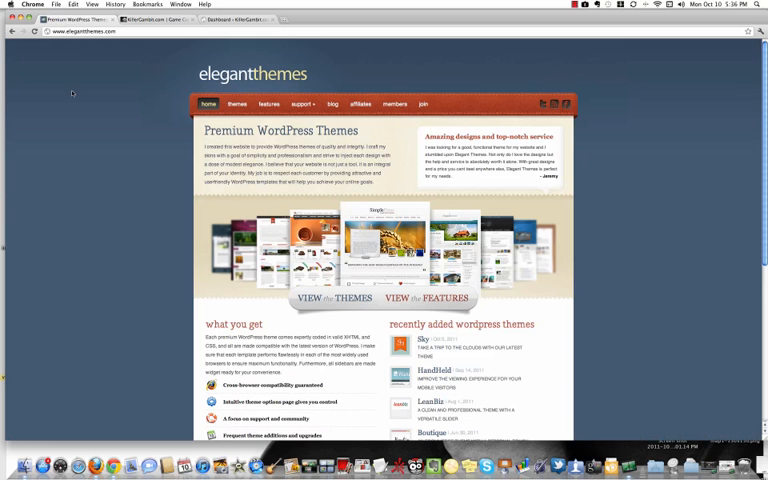
pyautogui.moveTo(76, 118)
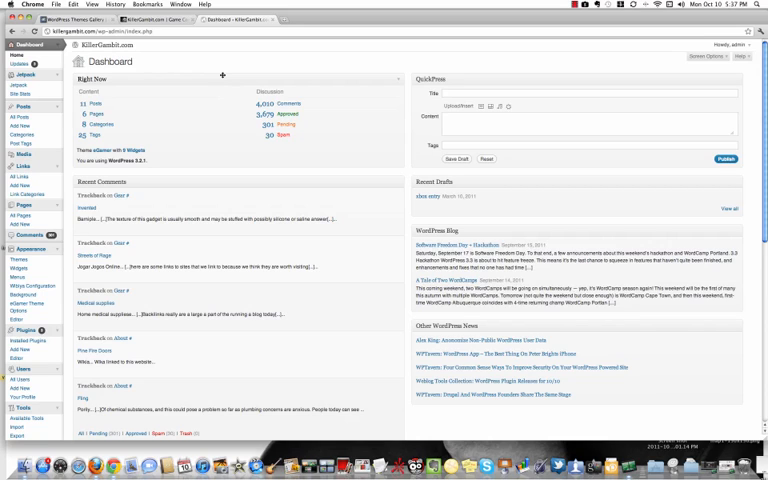
pyautogui.moveTo(32, 250)
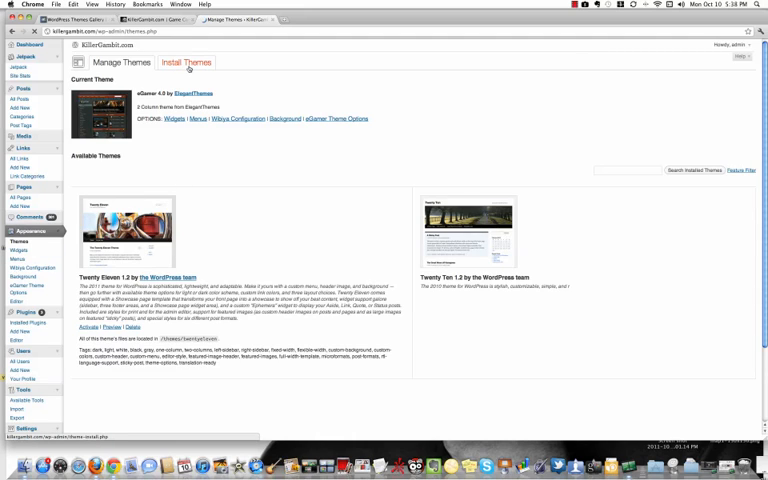
pyautogui.click(186, 62)
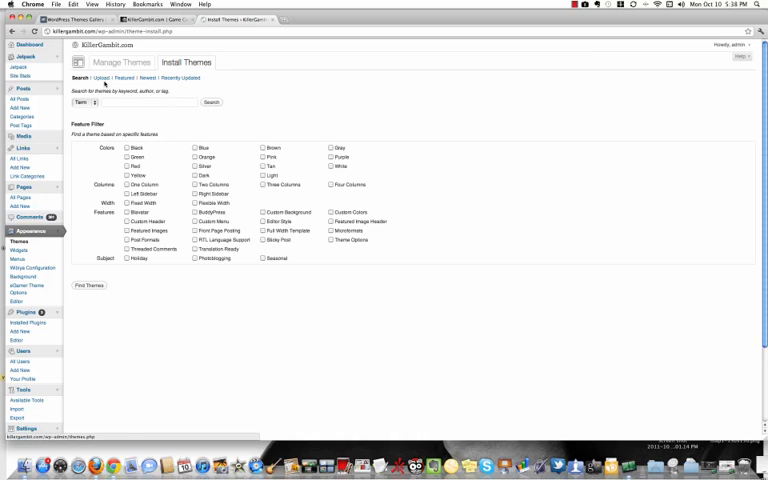
pyautogui.click(98, 78)
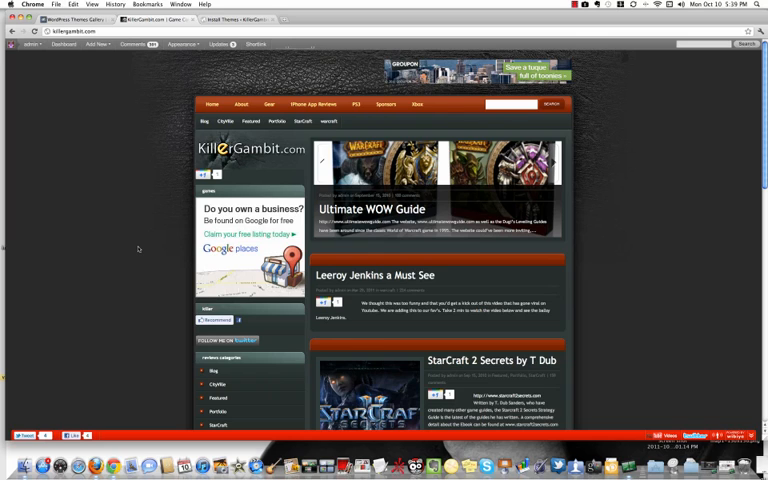
pyautogui.click(552, 162)
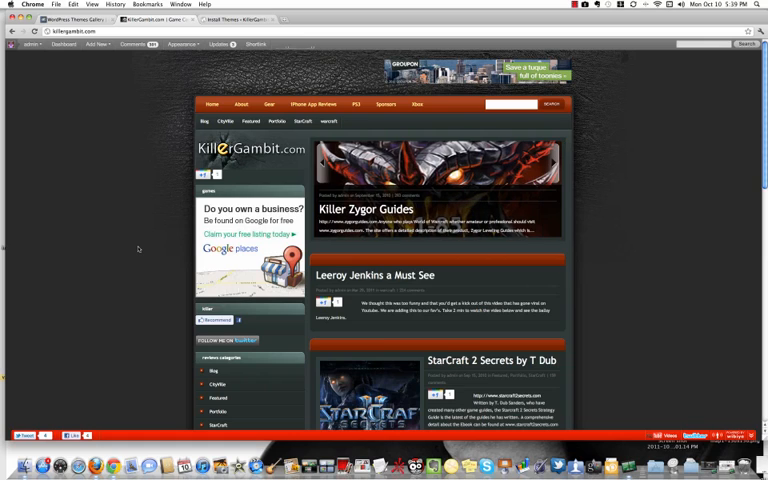
pyautogui.moveTo(160, 238)
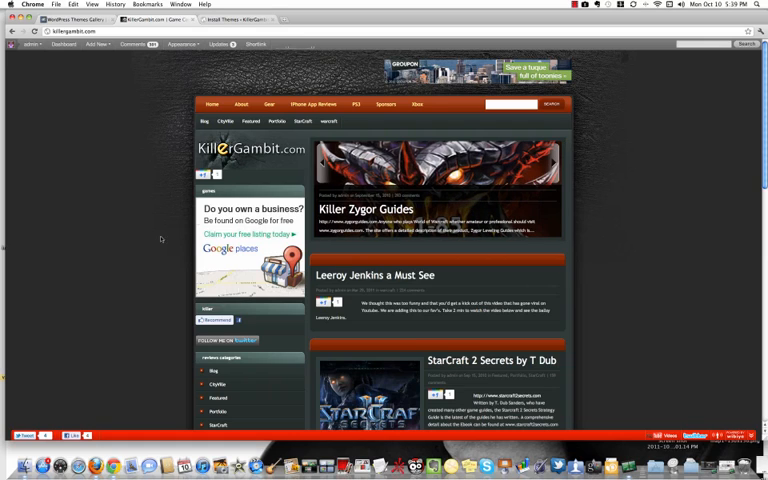
pyautogui.moveTo(180, 180)
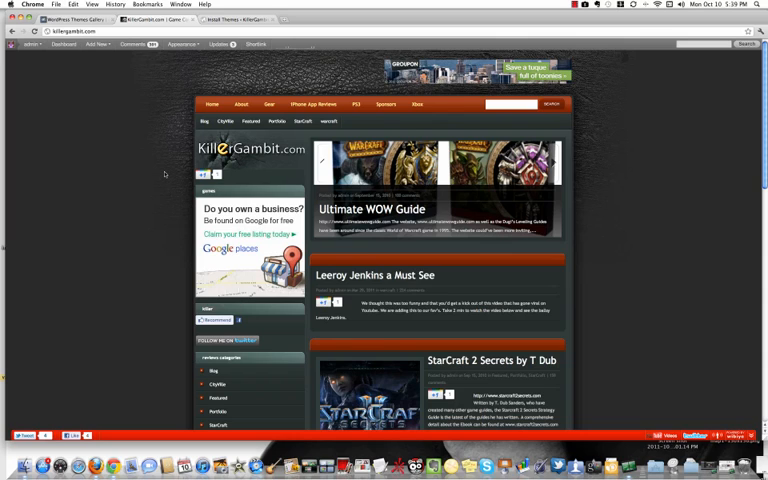
pyautogui.moveTo(158, 176)
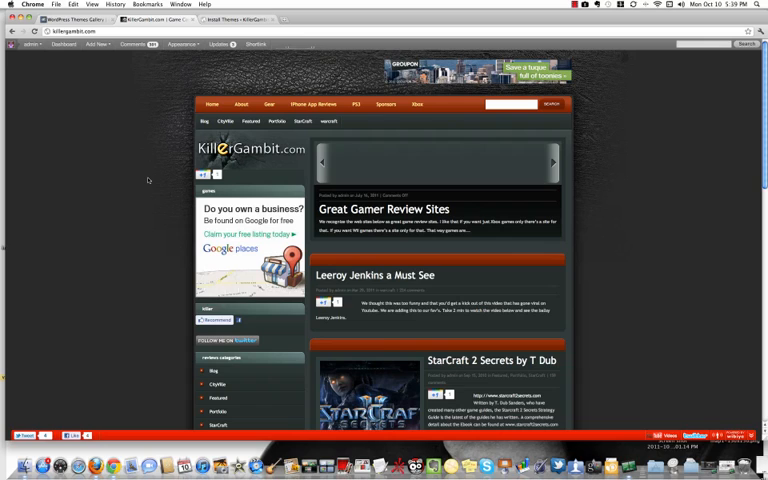
pyautogui.click(552, 160)
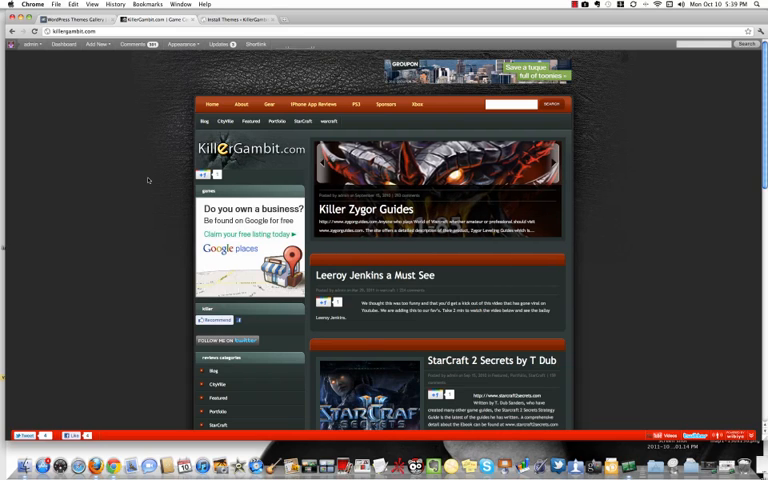